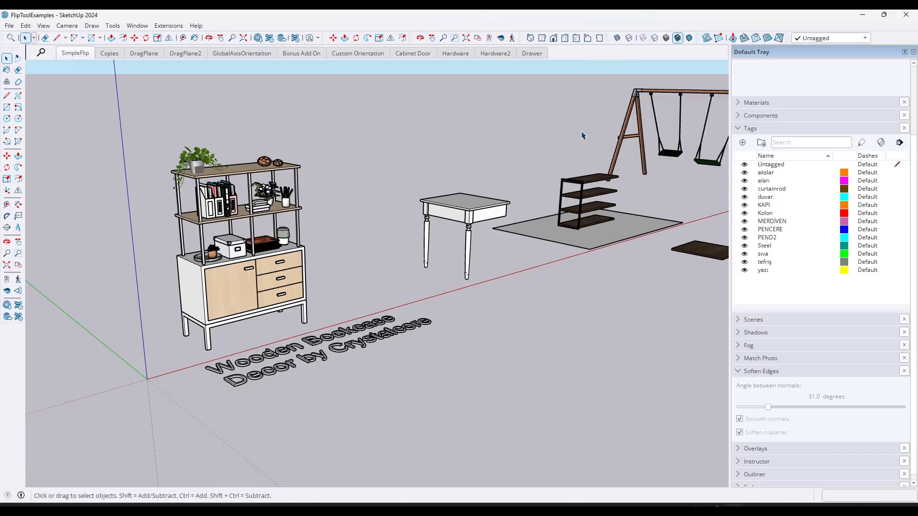
{"action": "mouse_move", "coordinate": [345, 217]}
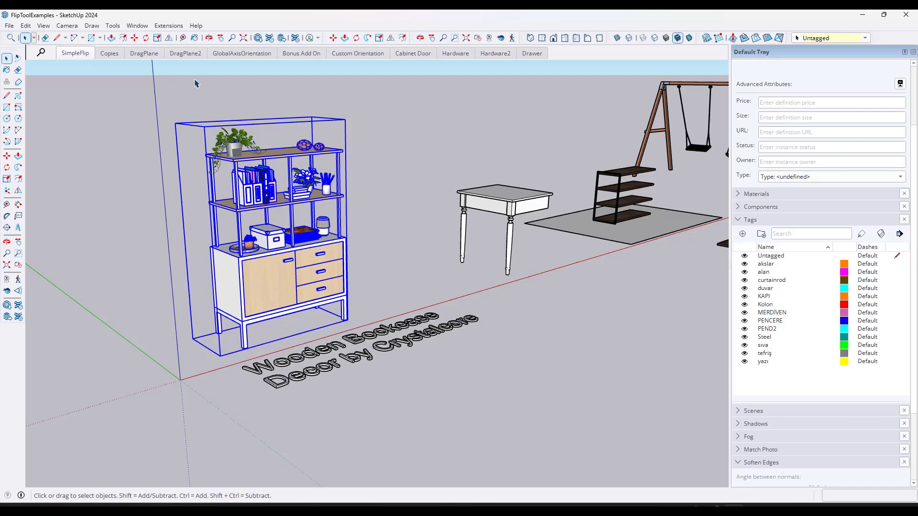
{"action": "mouse_move", "coordinate": [168, 37]}
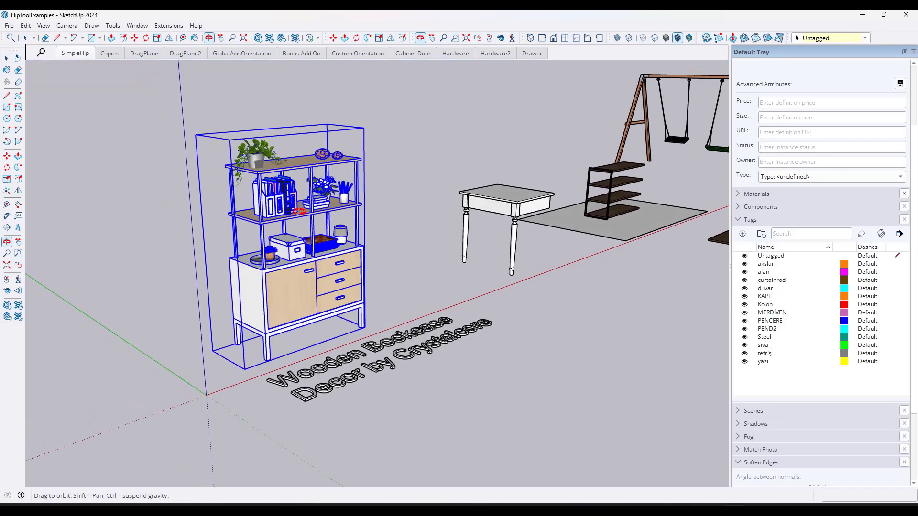
Mirror the bookcase with Flip so drawers sit left and the door right.
{"action": "left_click", "coordinate": [168, 37]}
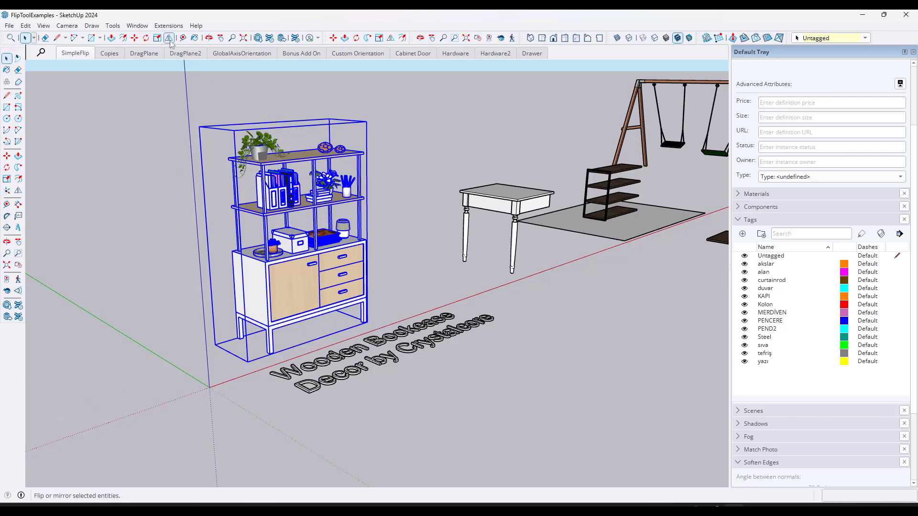
{"action": "left_click", "coordinate": [169, 37]}
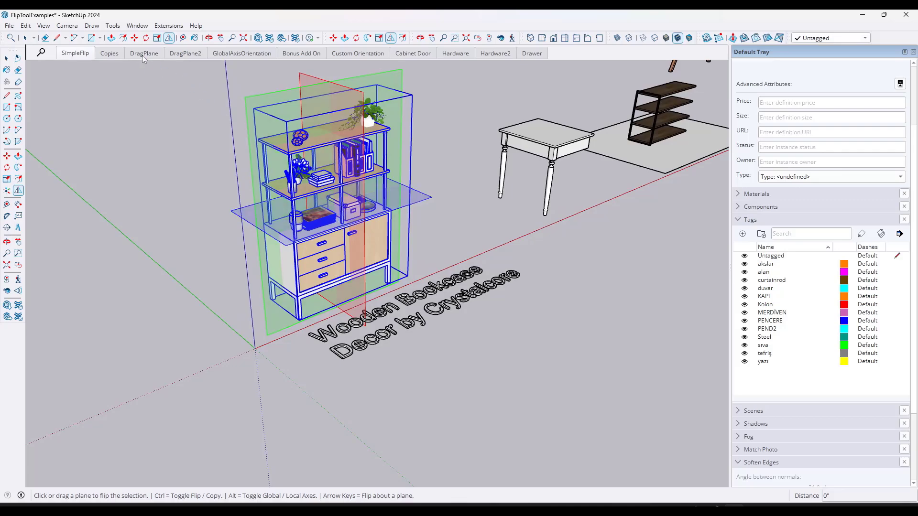
Select the white side table in the DragPlane scene and flip it via its red side and horizontal planes.
{"action": "left_click", "coordinate": [145, 54]}
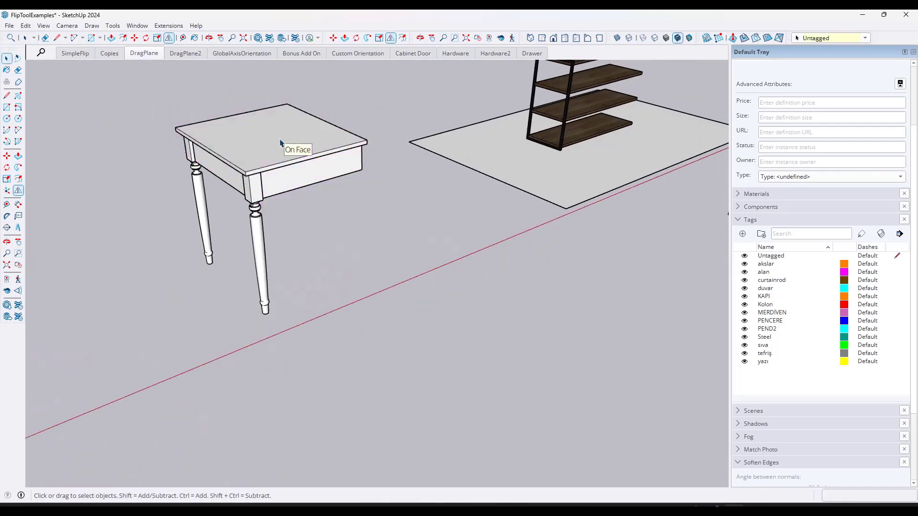
{"action": "left_click", "coordinate": [280, 143]}
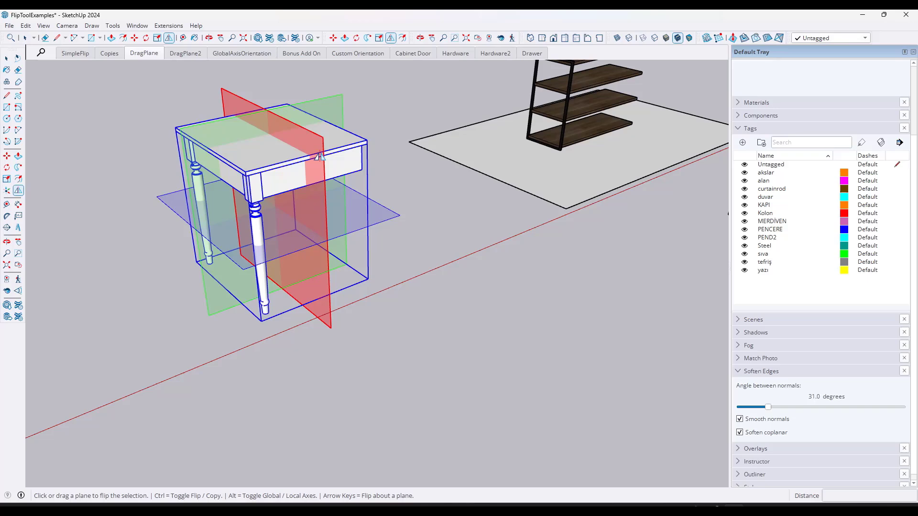
{"action": "left_click", "coordinate": [310, 205]}
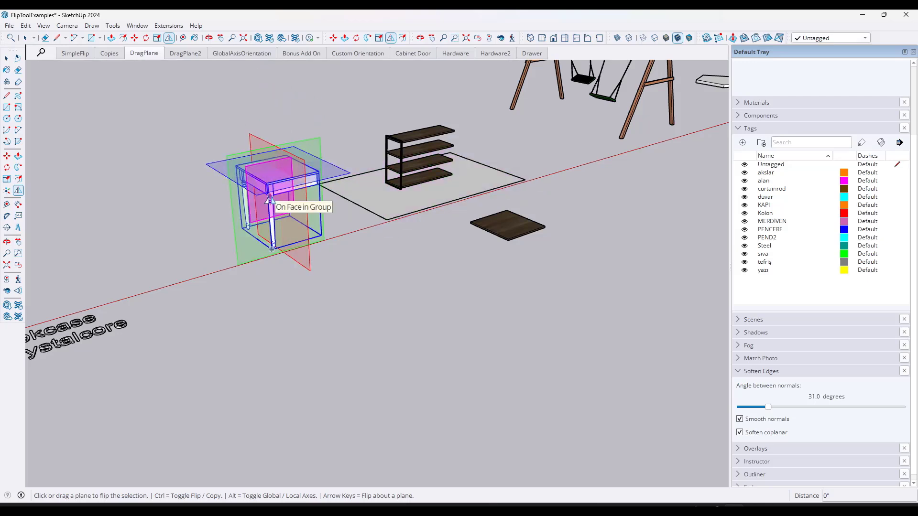
{"action": "left_click", "coordinate": [267, 184]}
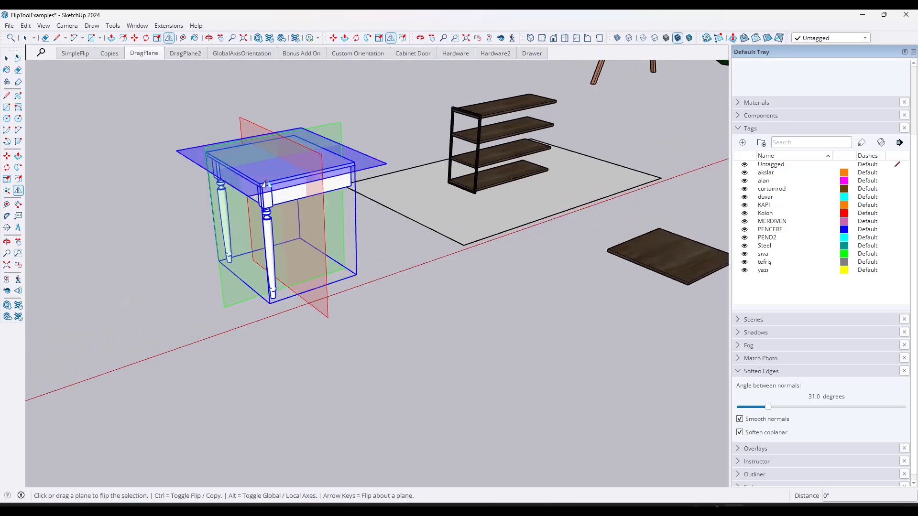
{"action": "left_click", "coordinate": [272, 301]}
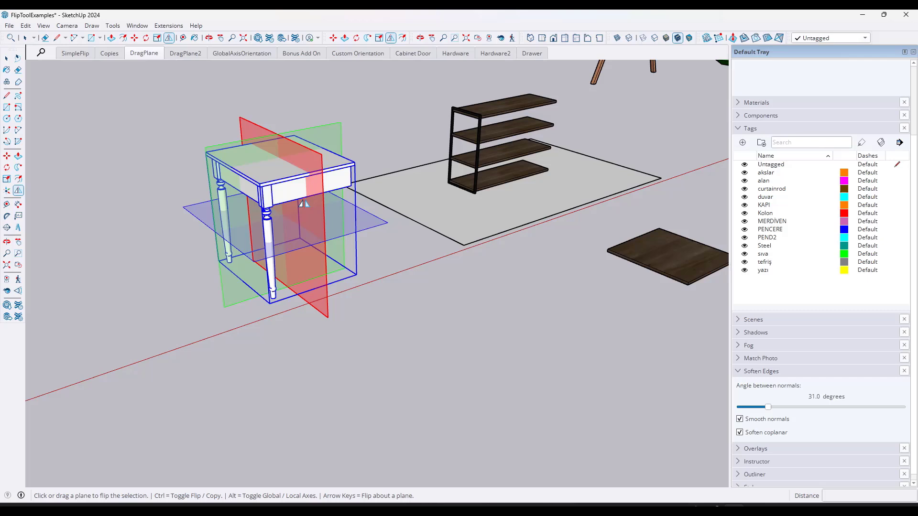
Show the tilted white table in the DragPlane2 scene ready for flip-and-copy.
{"action": "left_click", "coordinate": [184, 53]}
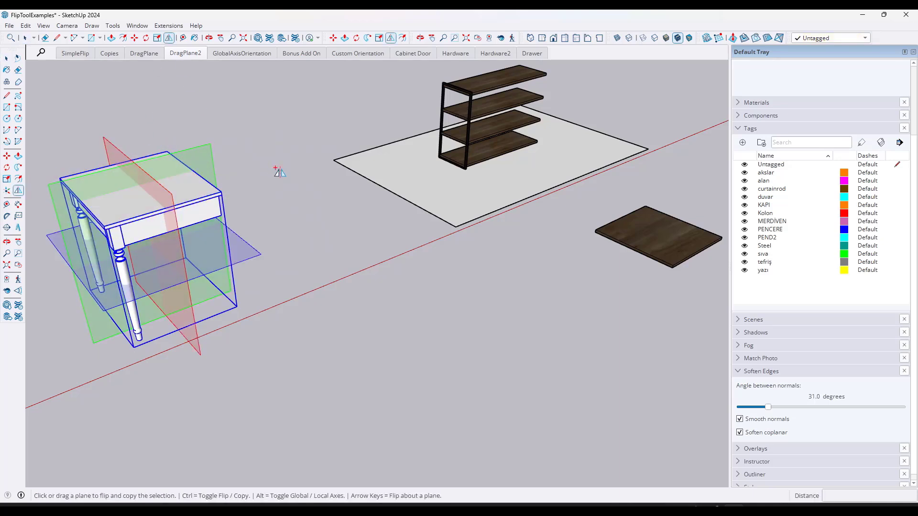
{"action": "mouse_move", "coordinate": [297, 171]}
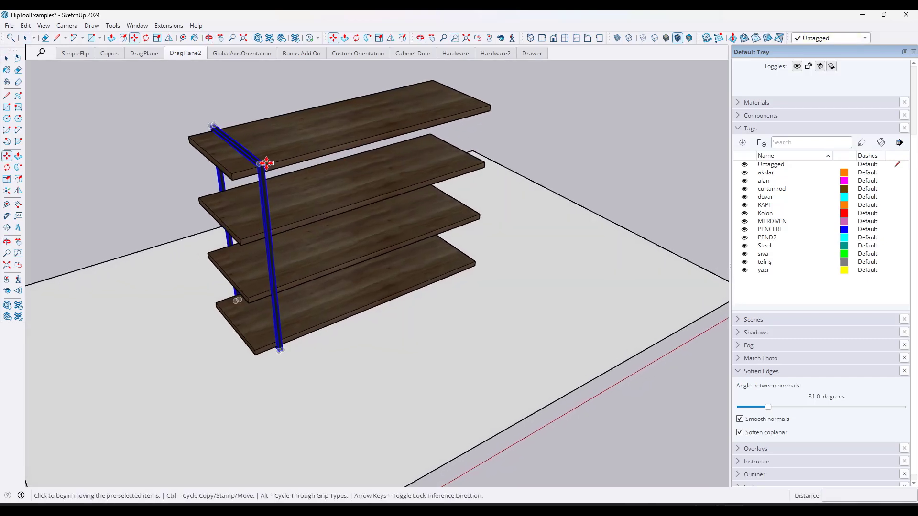
Copy the black steel leg frame and flip it to the far end of the shelves.
{"action": "left_click_drag", "start_coordinate": [265, 163], "coordinate": [474, 106]}
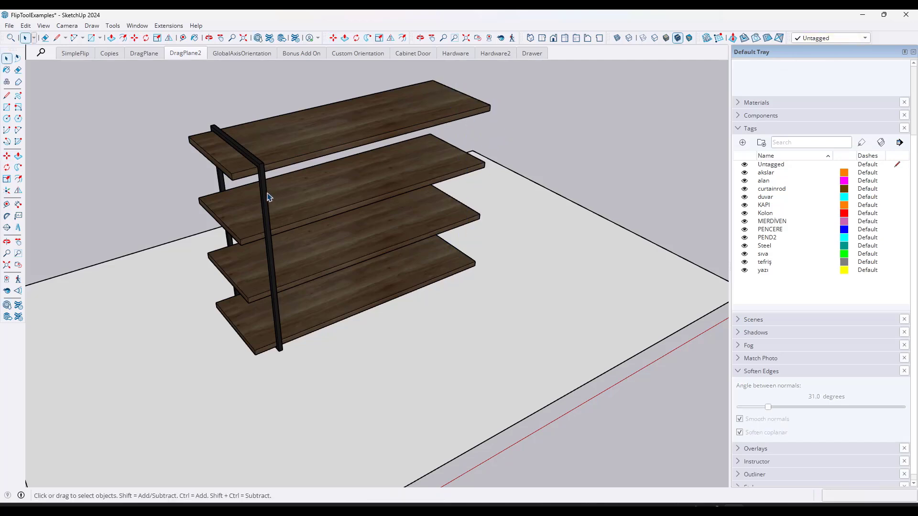
{"action": "left_click", "coordinate": [269, 197]}
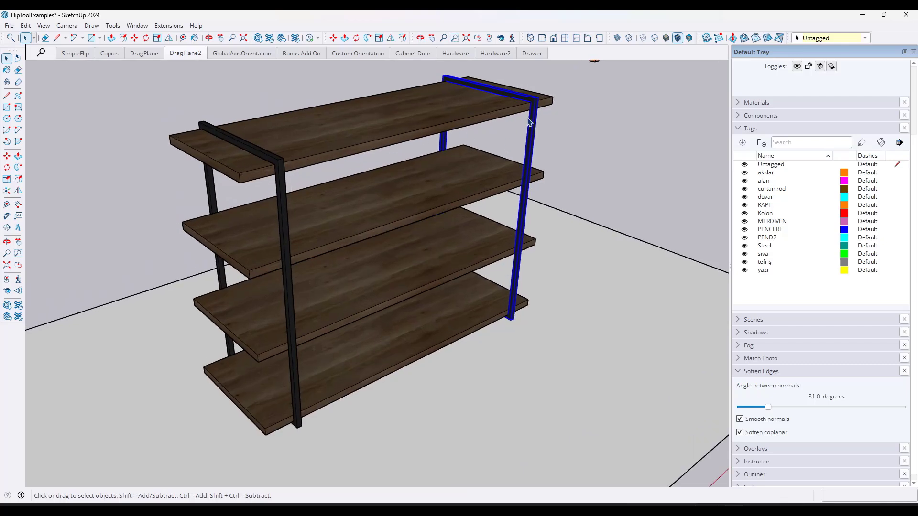
{"action": "mouse_move", "coordinate": [555, 103]}
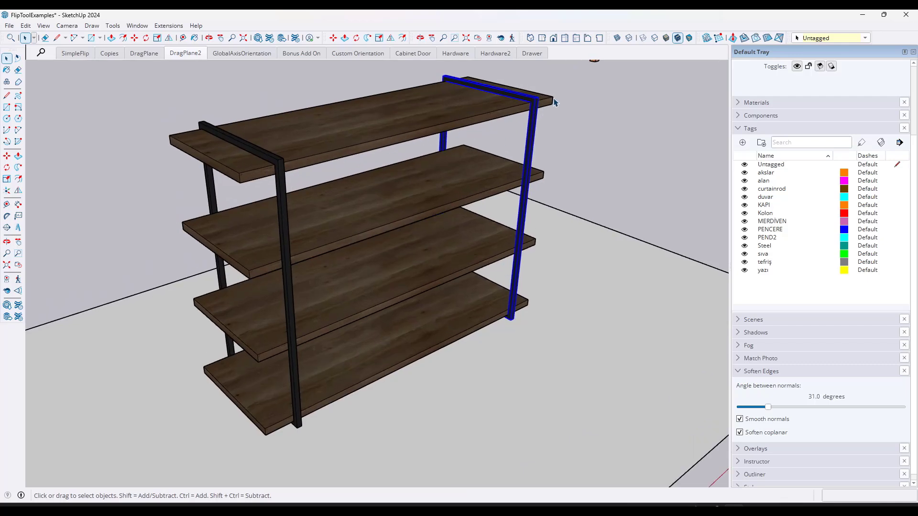
{"action": "mouse_move", "coordinate": [434, 129]}
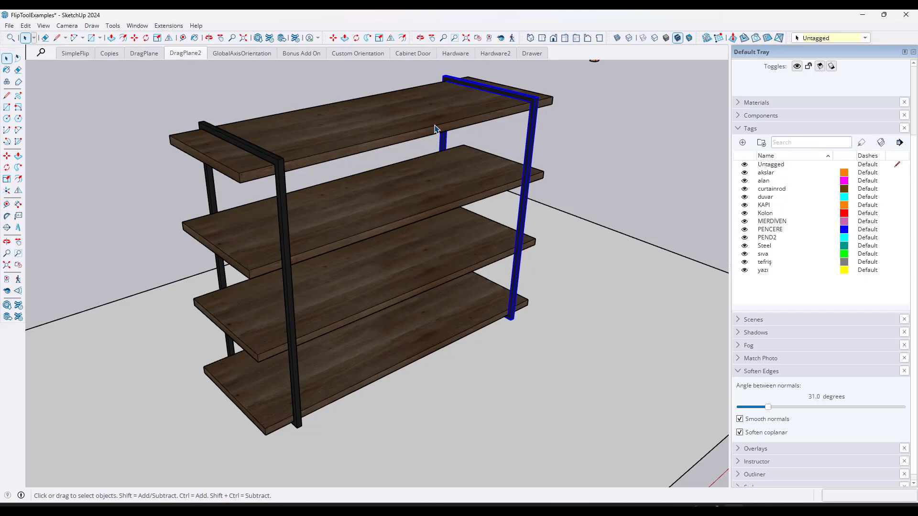
{"action": "mouse_move", "coordinate": [346, 182]}
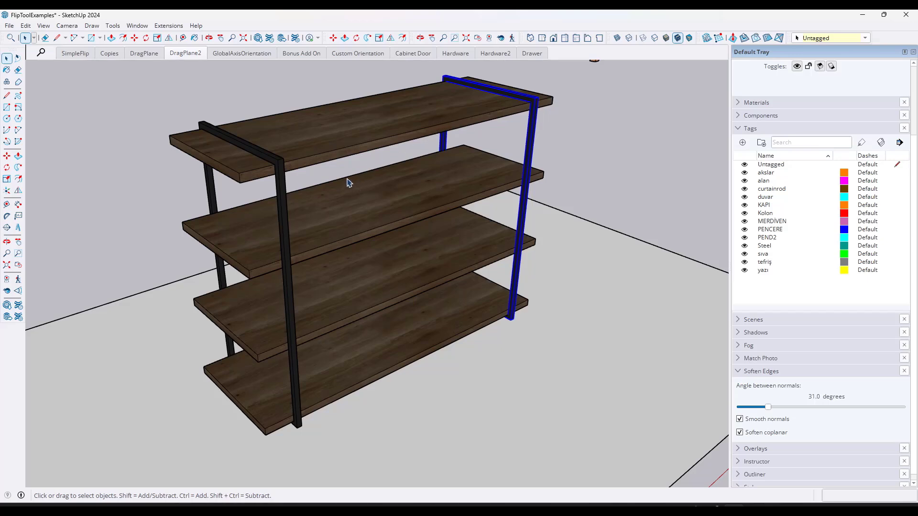
{"action": "left_click", "coordinate": [241, 53]}
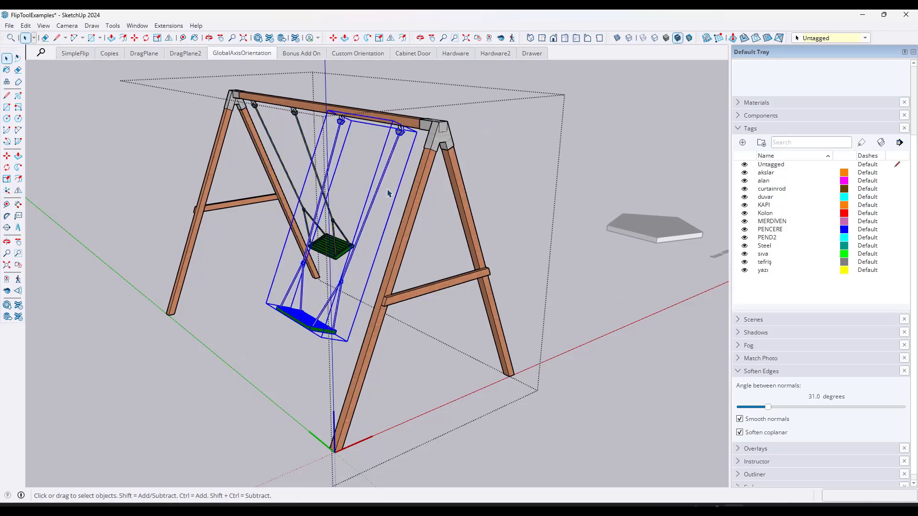
Flip the swing seat across its angled top plane with the Flip tool.
{"action": "left_click", "coordinate": [166, 37]}
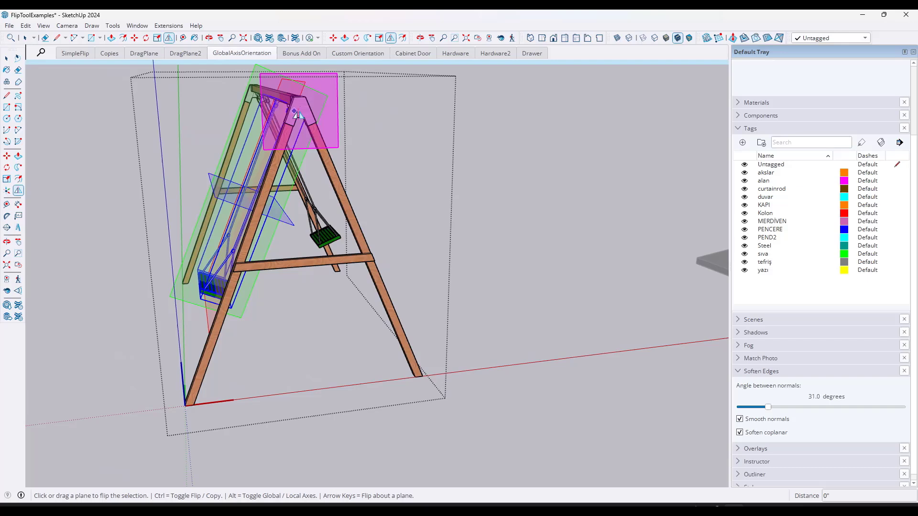
{"action": "left_click", "coordinate": [298, 116]}
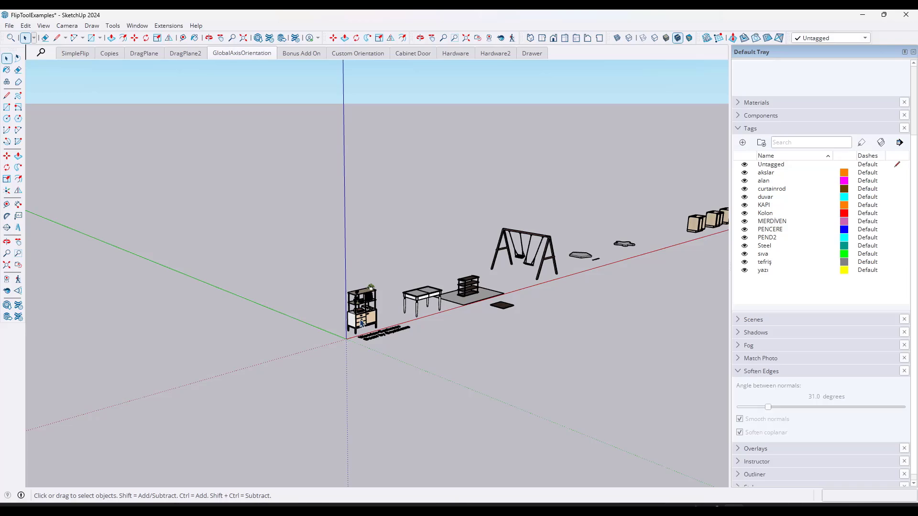
{"action": "mouse_move", "coordinate": [618, 228]}
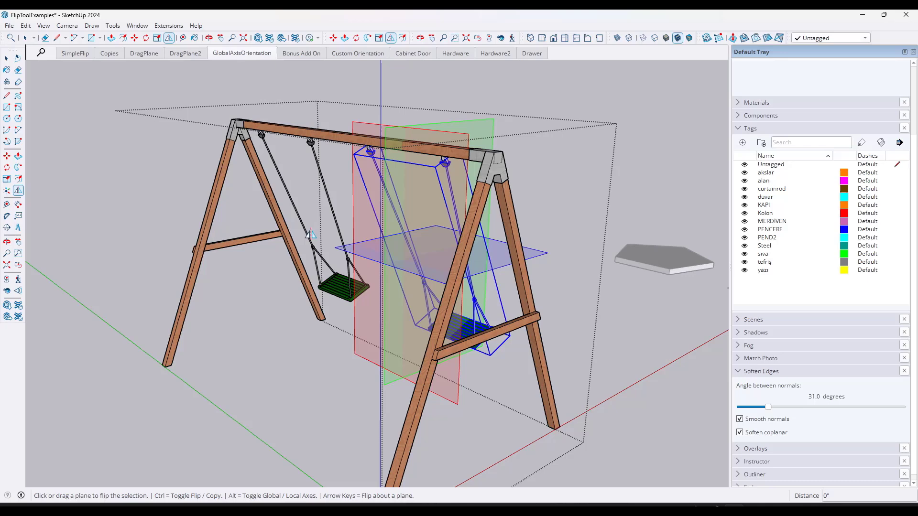
Mirror the swing seat to the other side, then show the S4U Offset pentagon tile scene.
{"action": "left_click", "coordinate": [169, 37]}
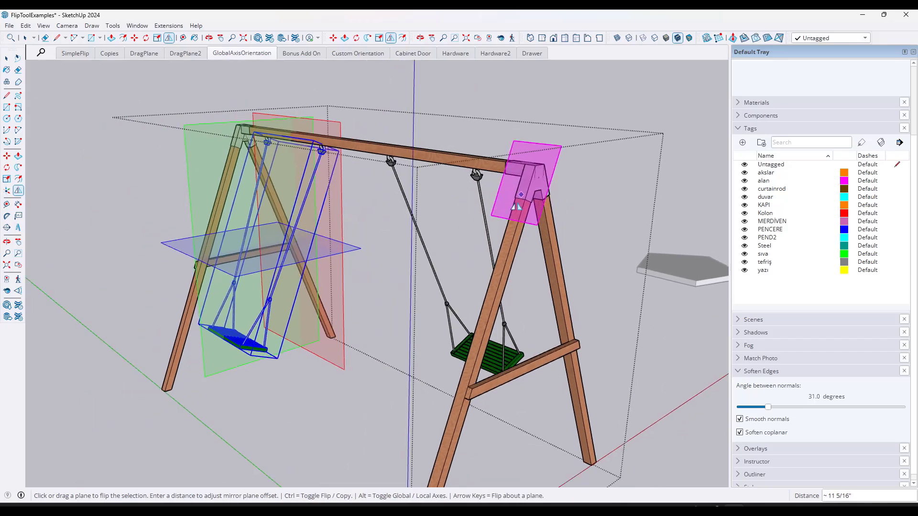
{"action": "left_click", "coordinate": [301, 53]}
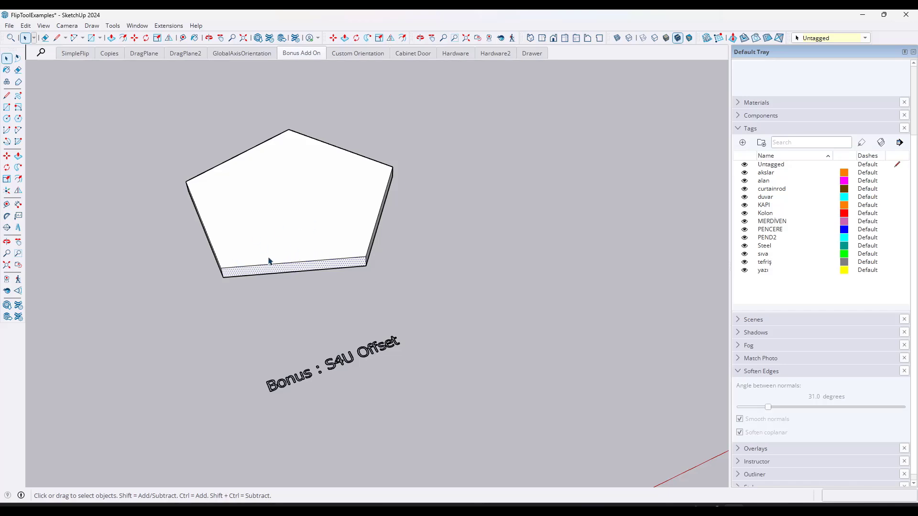
{"action": "mouse_move", "coordinate": [323, 259]}
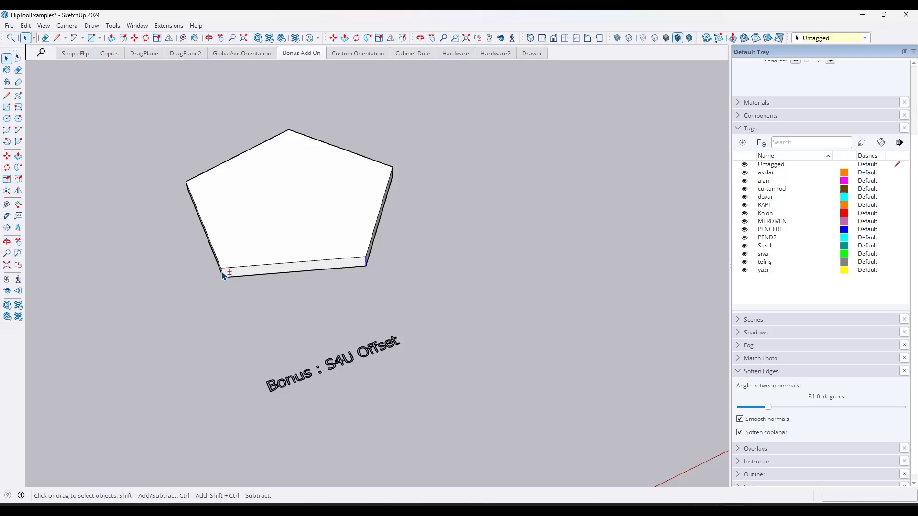
{"action": "mouse_move", "coordinate": [324, 283]}
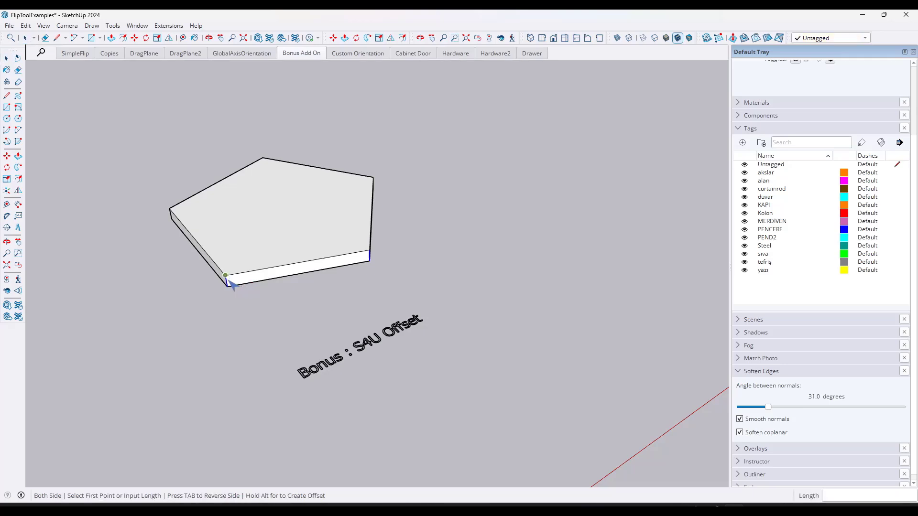
Mark the notch start on the front edge and reverse the offset side to cut into the tile.
{"action": "left_click", "coordinate": [223, 276]}
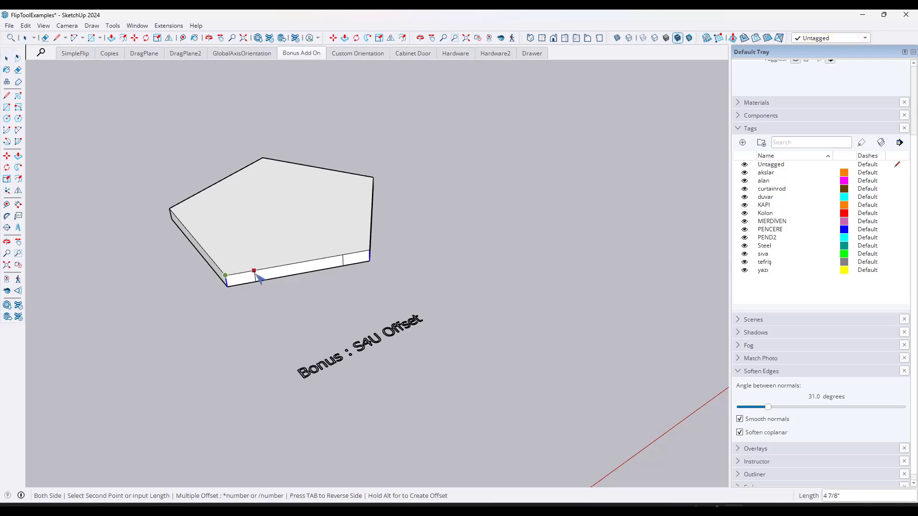
{"action": "right_click", "coordinate": [253, 271]}
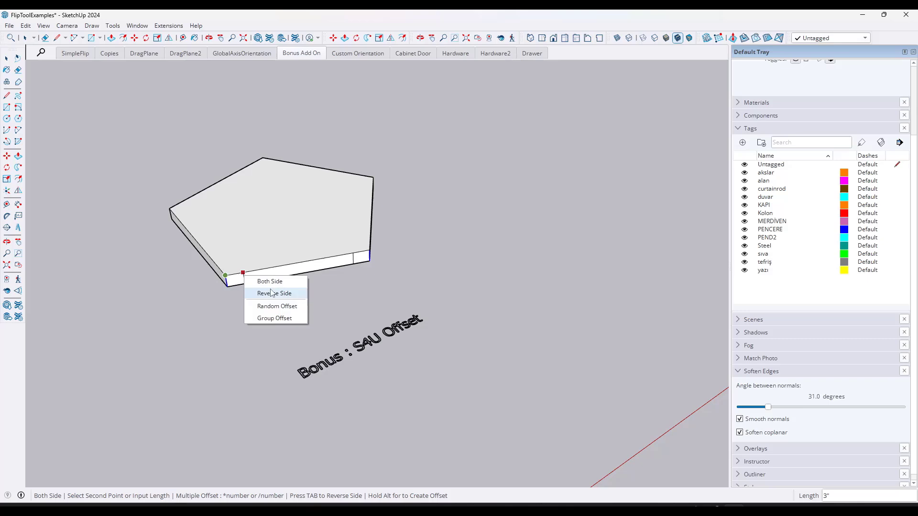
{"action": "left_click", "coordinate": [275, 294]}
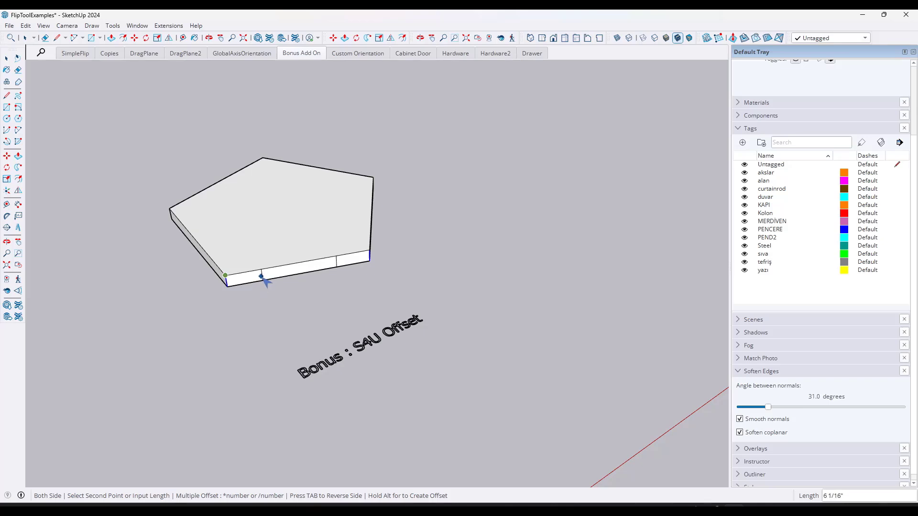
{"action": "mouse_move", "coordinate": [261, 278]}
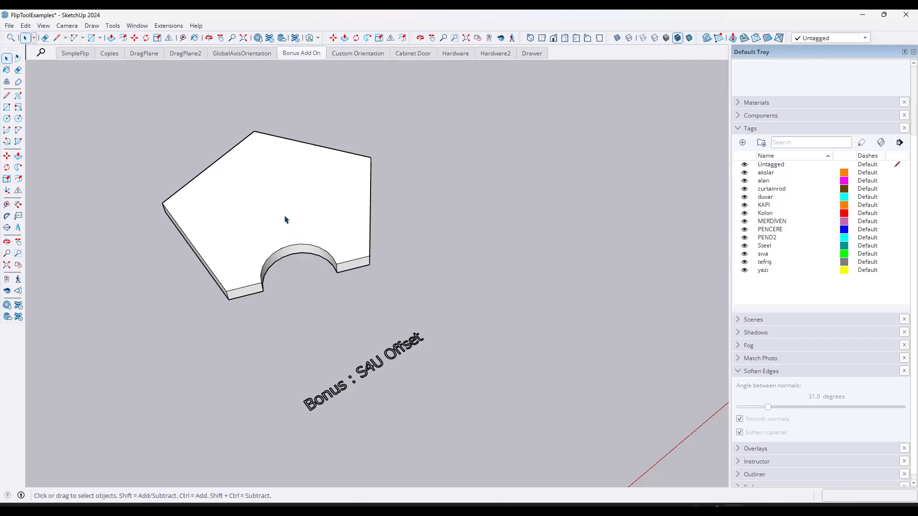
{"action": "left_click", "coordinate": [275, 220]}
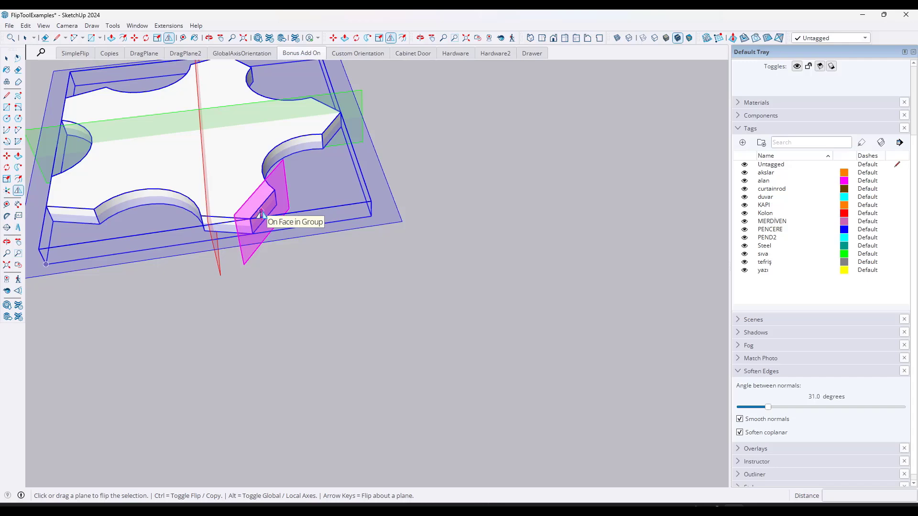
Align the mirror plane to a tab face and notch, then flip-and-copy the tile with Ctrl.
{"action": "left_click", "coordinate": [259, 215]}
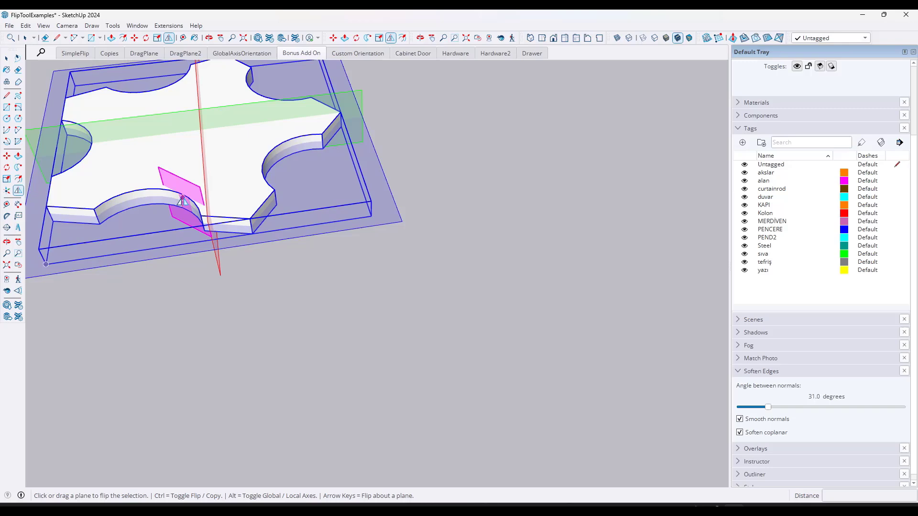
{"action": "left_click", "coordinate": [182, 202]}
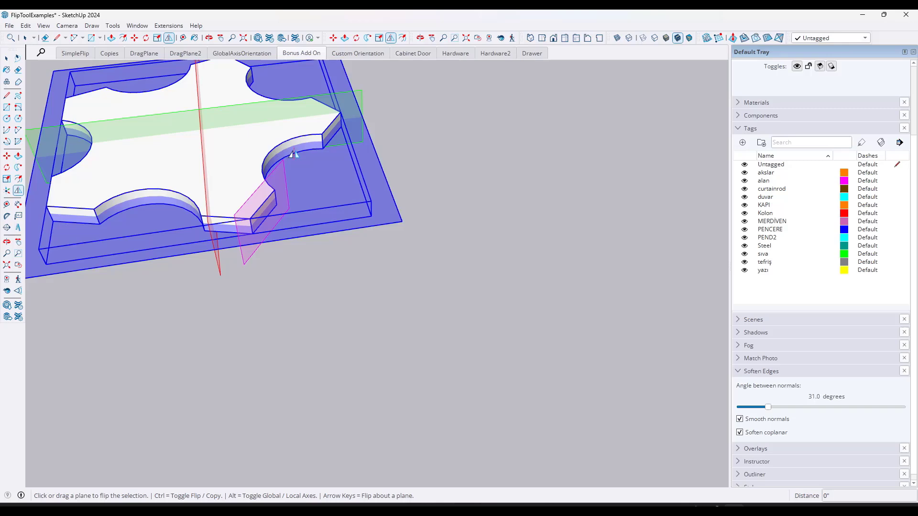
{"action": "left_click", "coordinate": [169, 37]}
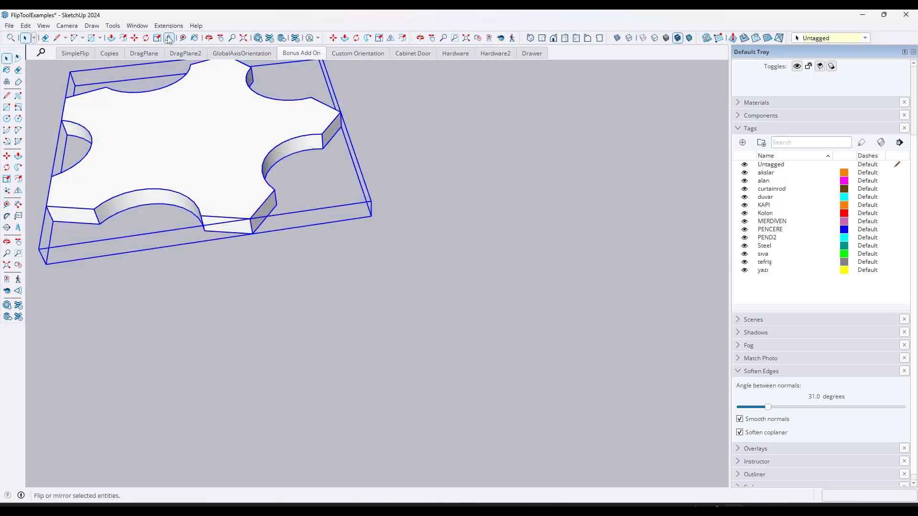
{"action": "left_click", "coordinate": [169, 37]}
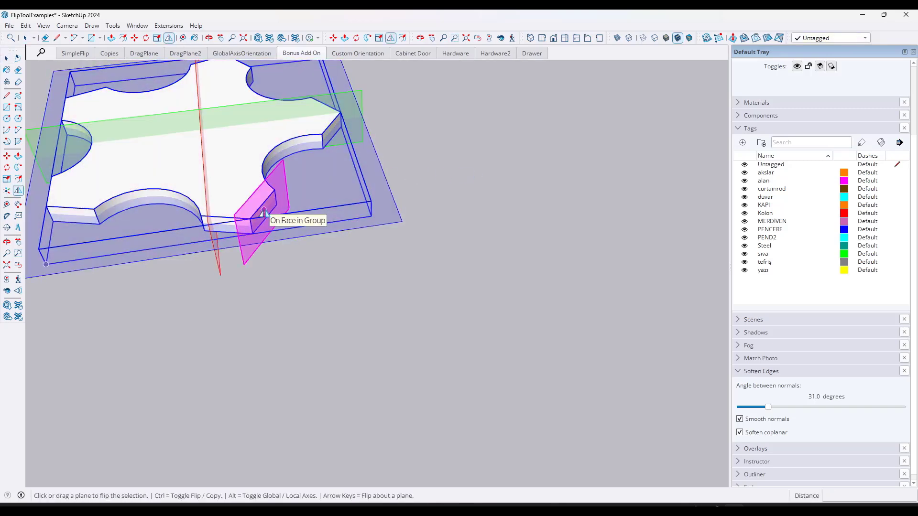
{"action": "key", "text": "ctrl"}
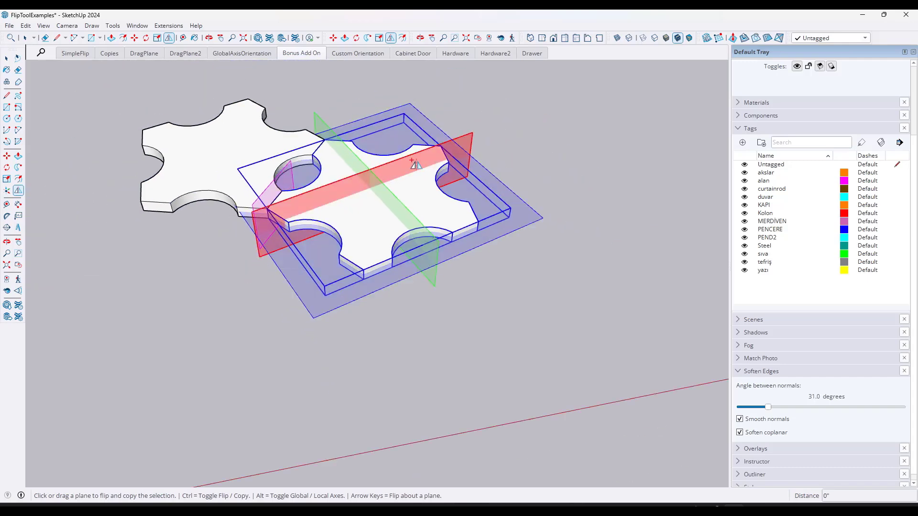
Repeat Ctrl flip-copies to tessellate the notched tiles into an interlocking cluster.
{"action": "scroll", "scroll_direction": "down", "scroll_amount": 3}
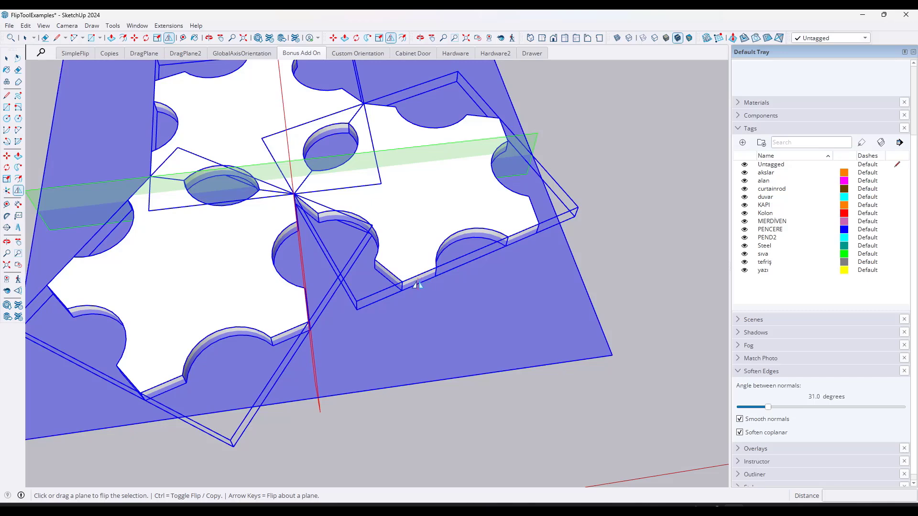
{"action": "key", "text": "ctrl"}
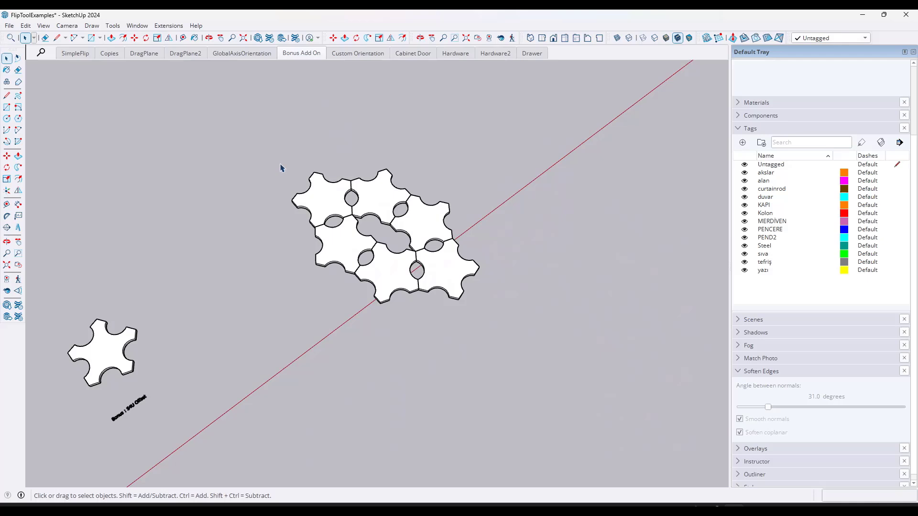
{"action": "mouse_move", "coordinate": [388, 144]}
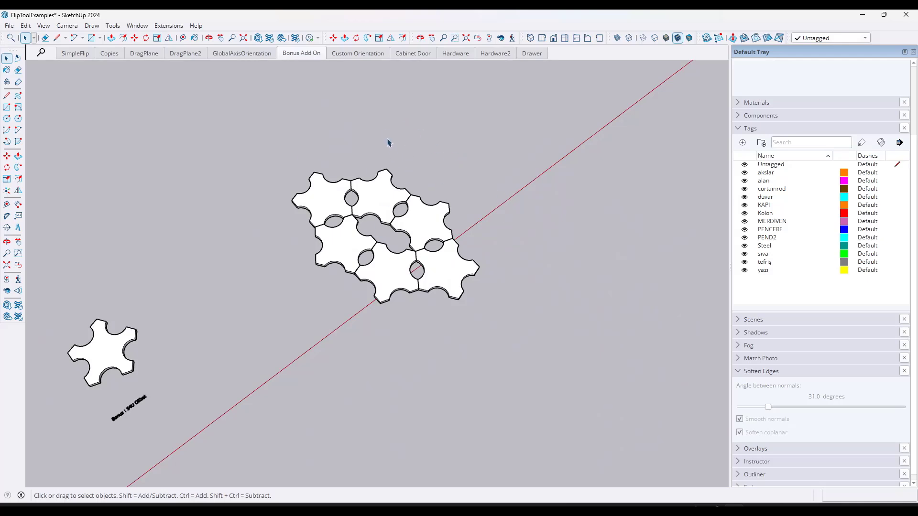
{"action": "left_click", "coordinate": [412, 54]}
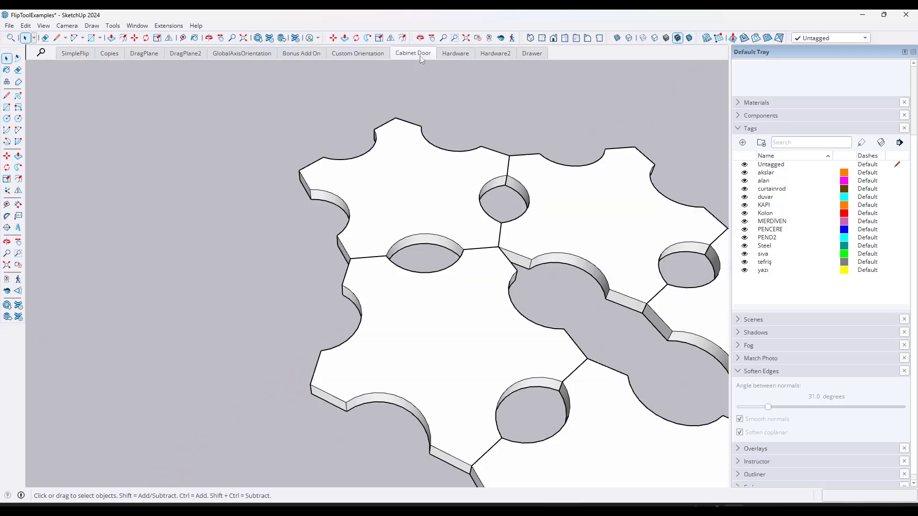
Show the cabinet door scene, then the second hardware scene's double-door cabinet close-up.
{"action": "left_click", "coordinate": [455, 53]}
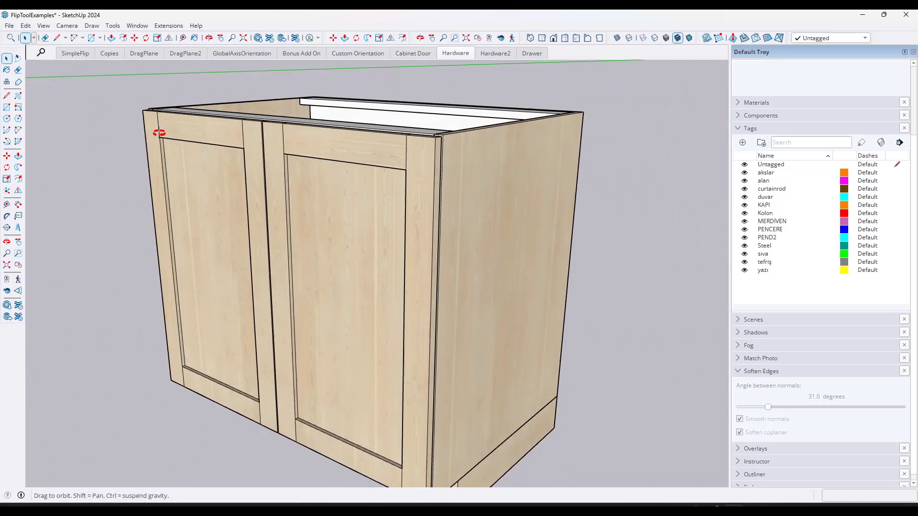
{"action": "left_click", "coordinate": [495, 53]}
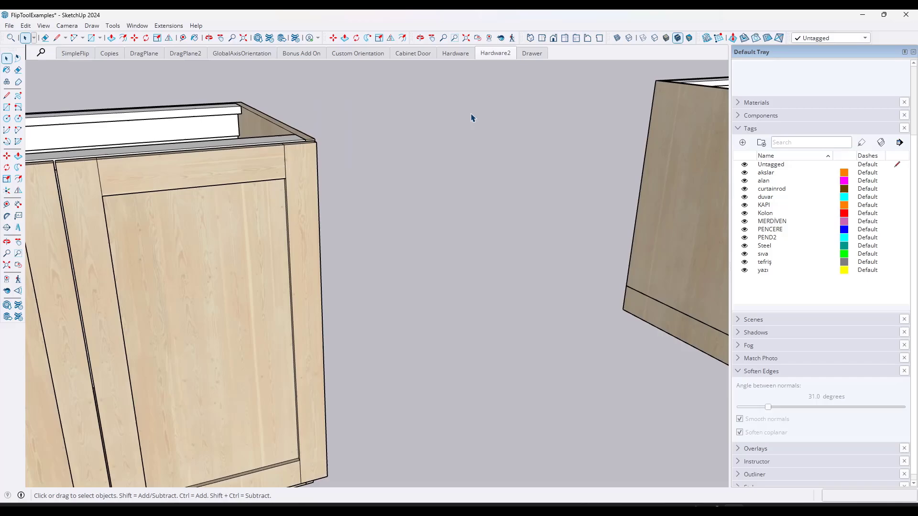